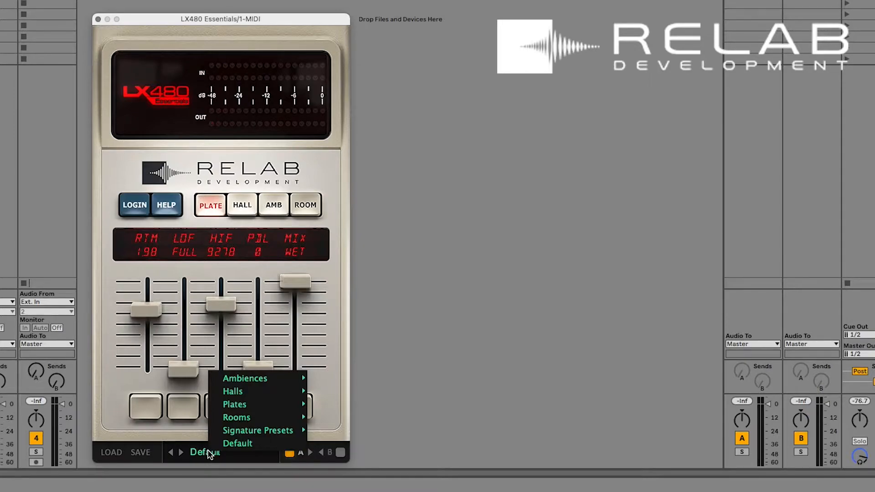
mouse_move(258, 430)
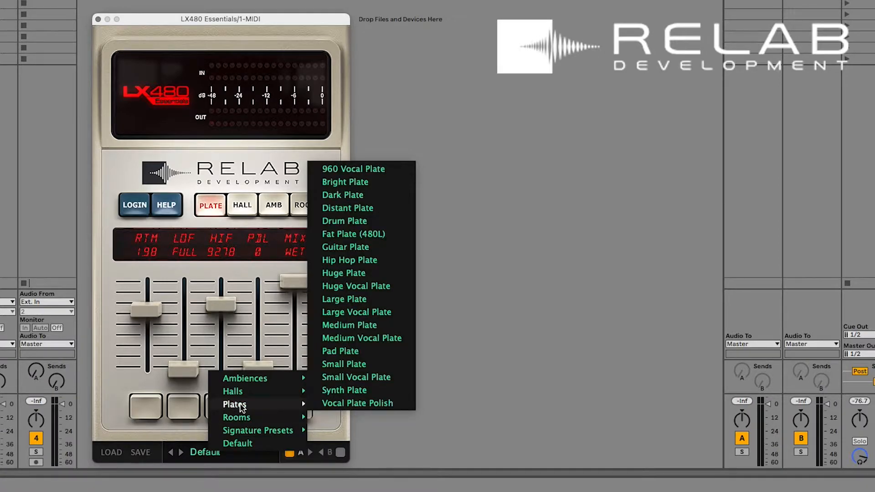
mouse_move(233, 391)
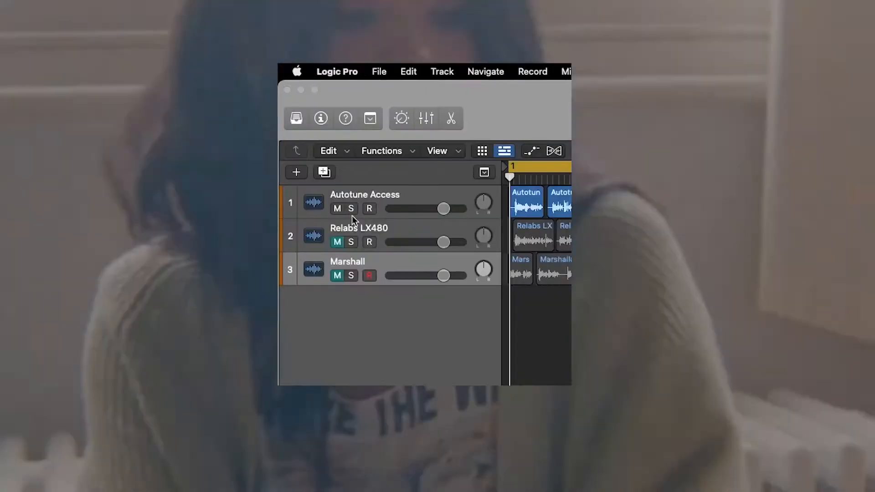
Locate Relab LX480 Essential in the Focusrite Customer Portal and view its details.
left_click(336, 71)
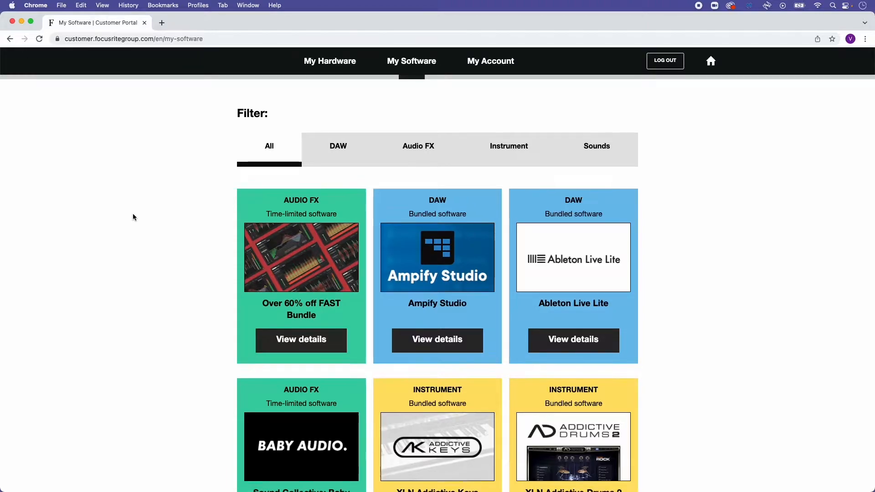
scroll("down", 3)
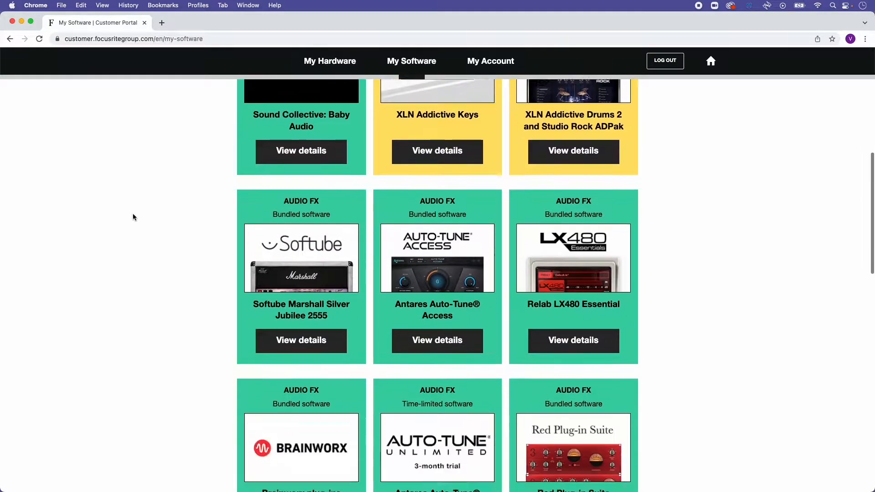
scroll("down", 3)
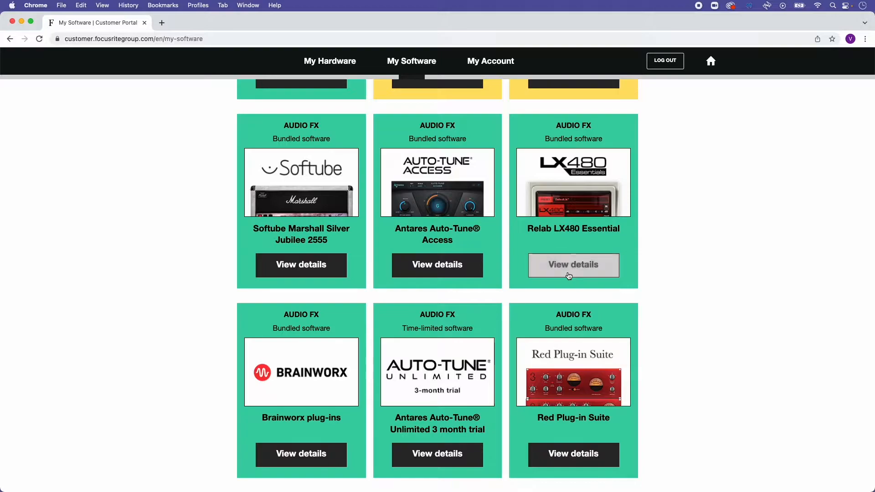
left_click(572, 266)
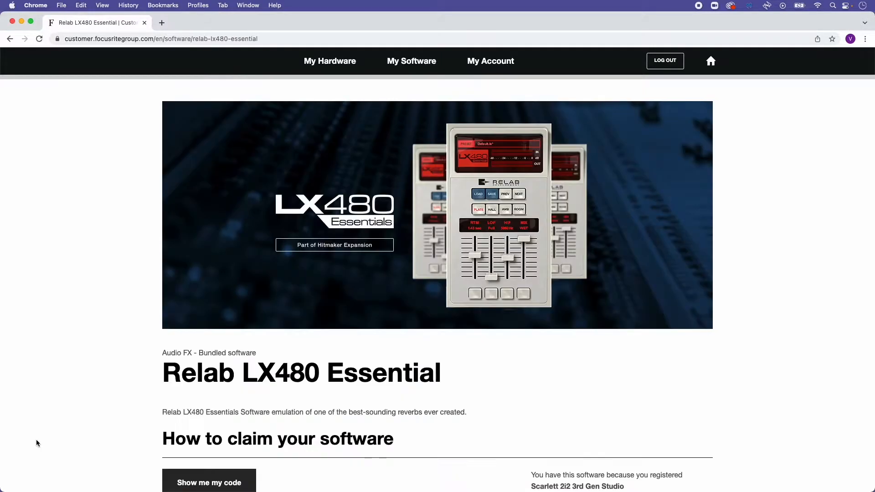
Reveal the LX480 promo code and copy it for checkout.
scroll("down", 3)
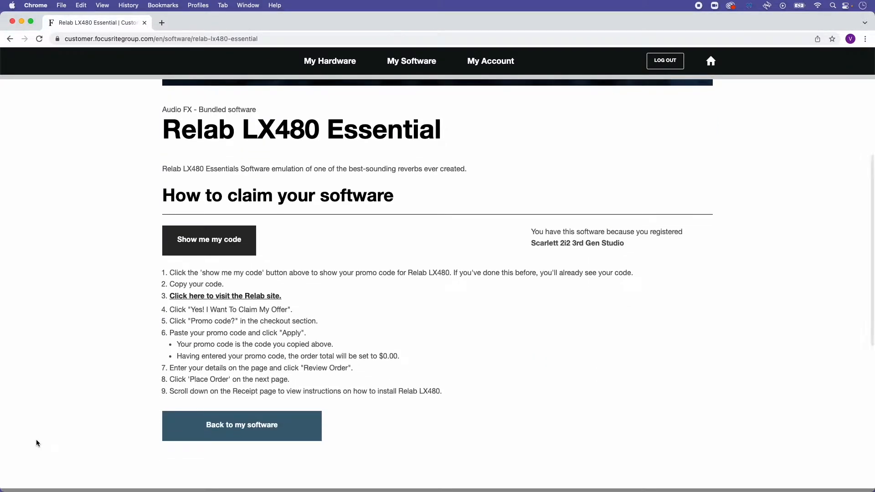
mouse_move(173, 265)
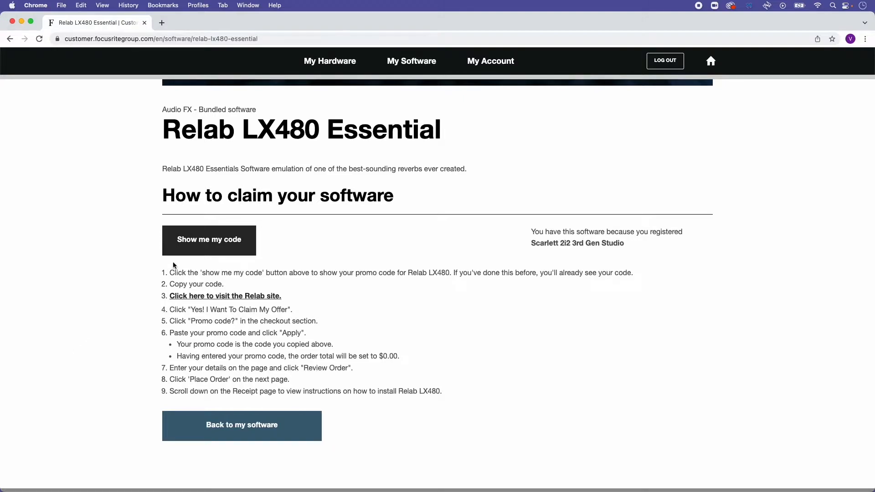
left_click(209, 240)
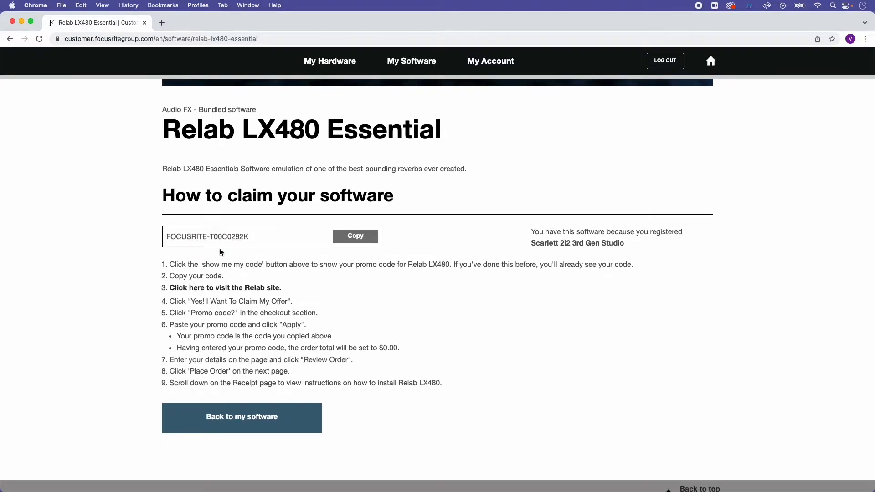
left_click(355, 236)
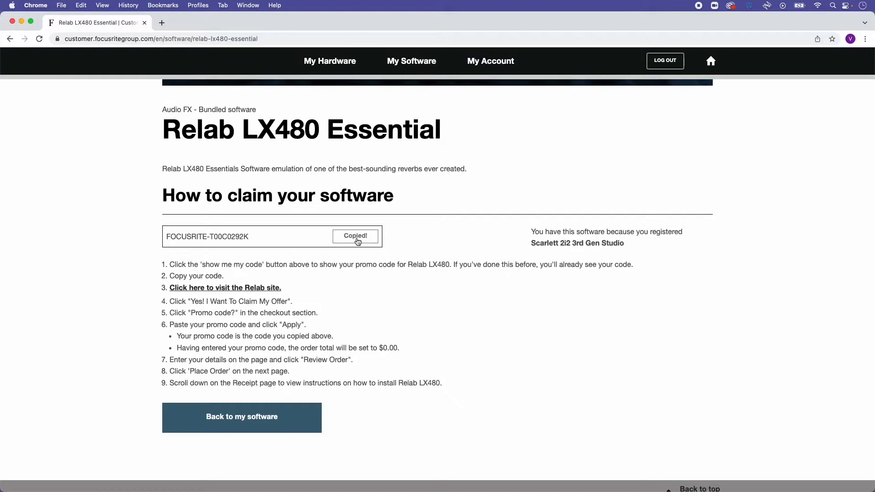
mouse_move(206, 293)
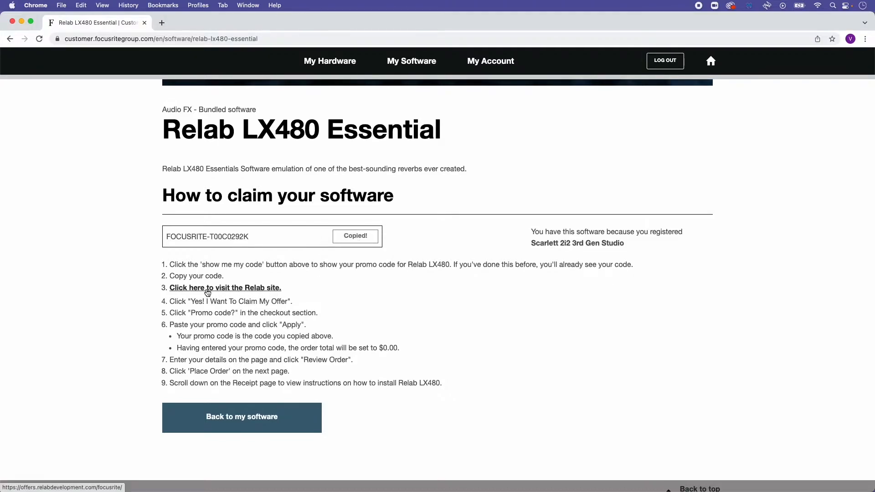
Follow the link to the Relab site and claim the LX480 Essentials gift offer.
left_click(226, 287)
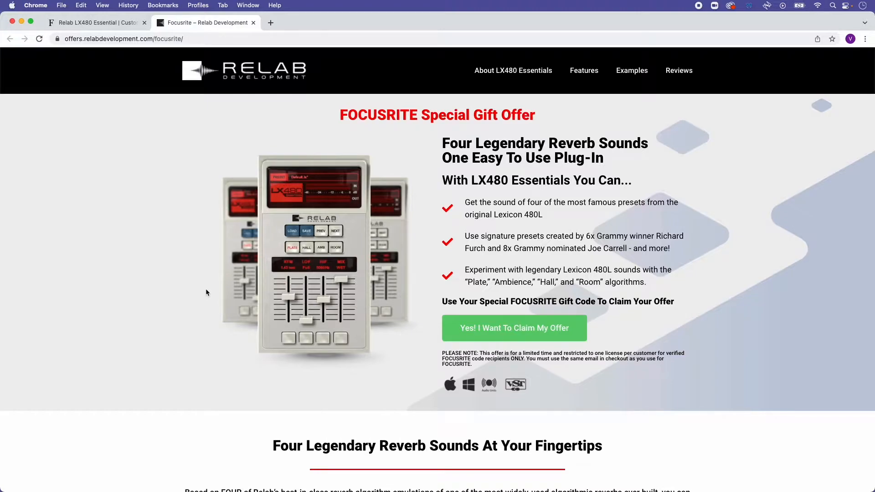
left_click(514, 328)
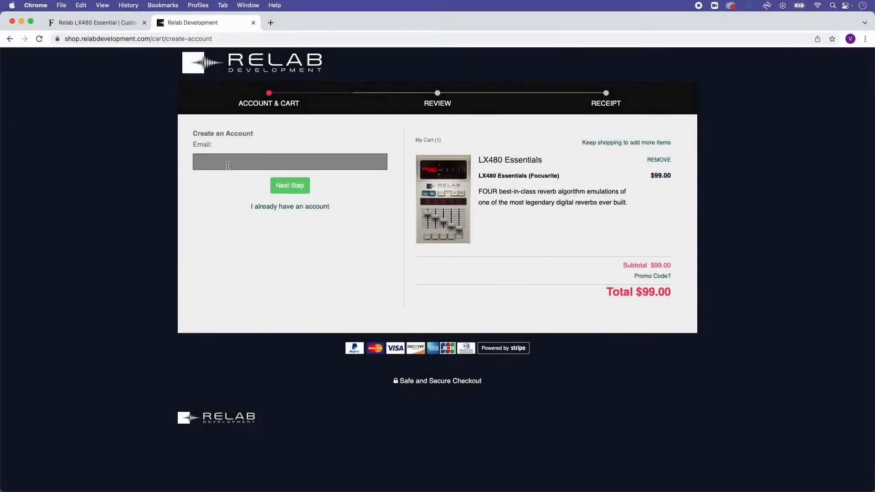
Enter the account email 'focusritecustomer2022' and continue to the next checkout step.
type("focusritecustomer2022")
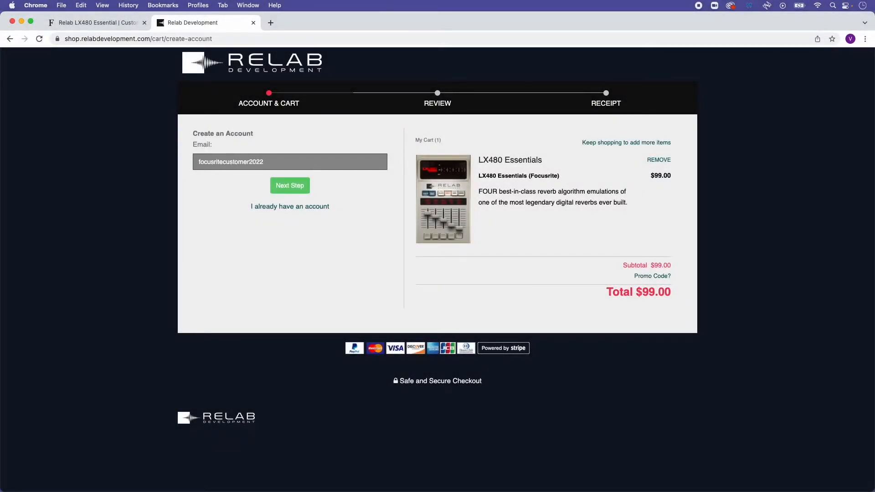
left_click(289, 185)
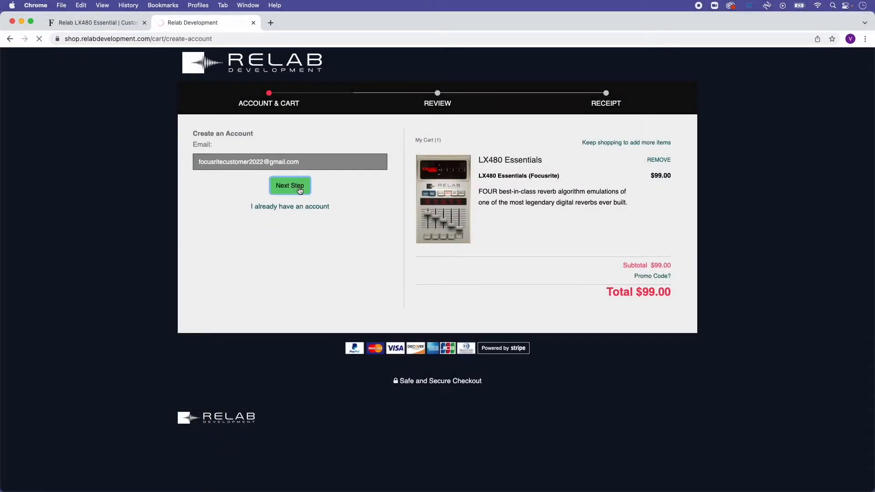
left_click(289, 185)
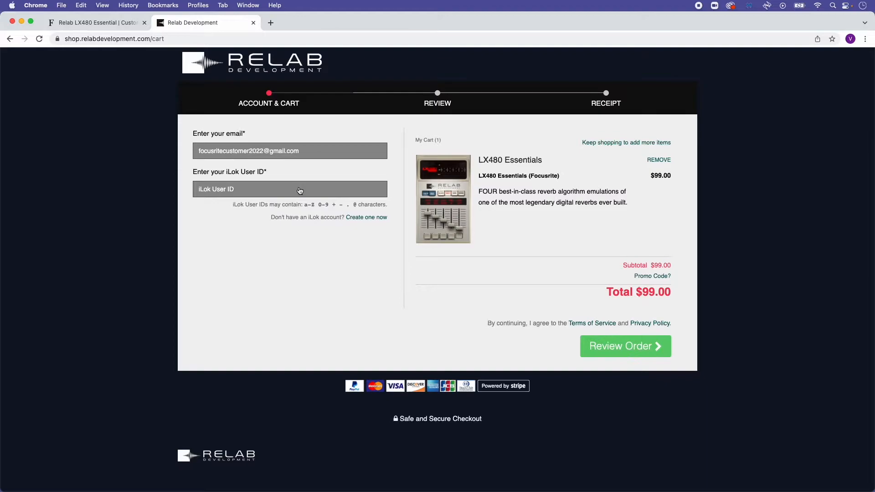
mouse_move(374, 239)
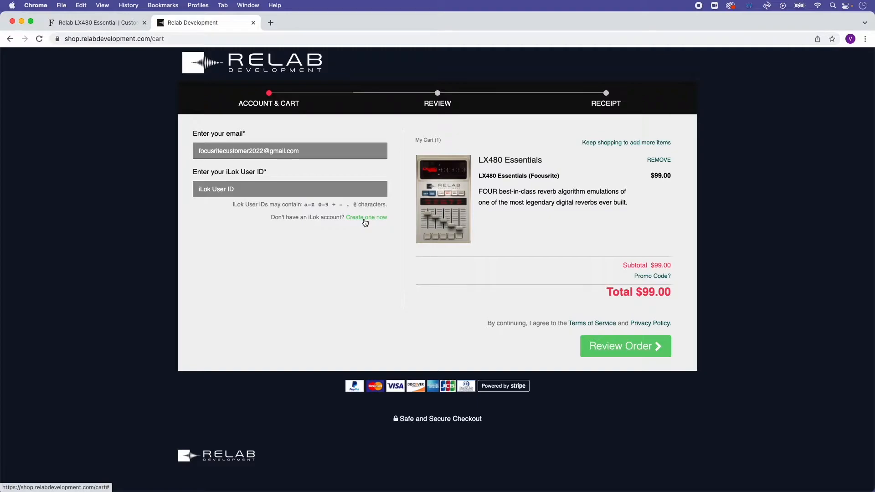
Enter 'focusritecustomer' as the iLok User ID and proceed to Review Order.
left_click(290, 189)
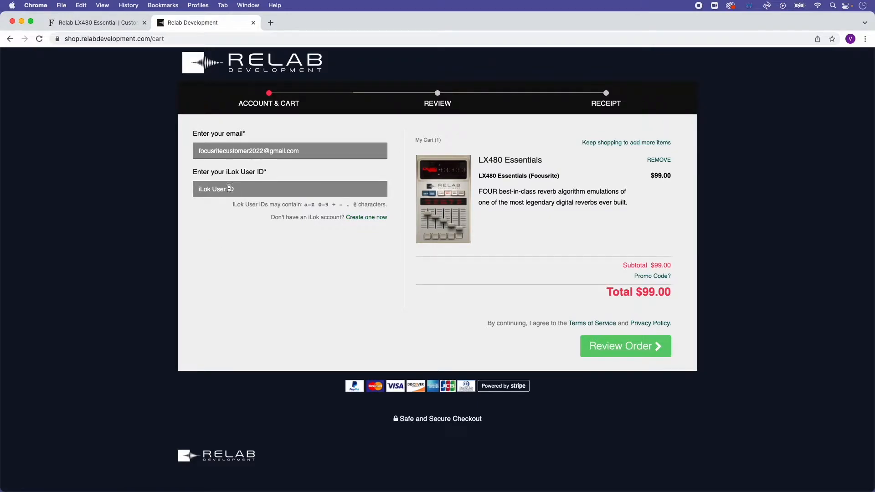
type("focusr")
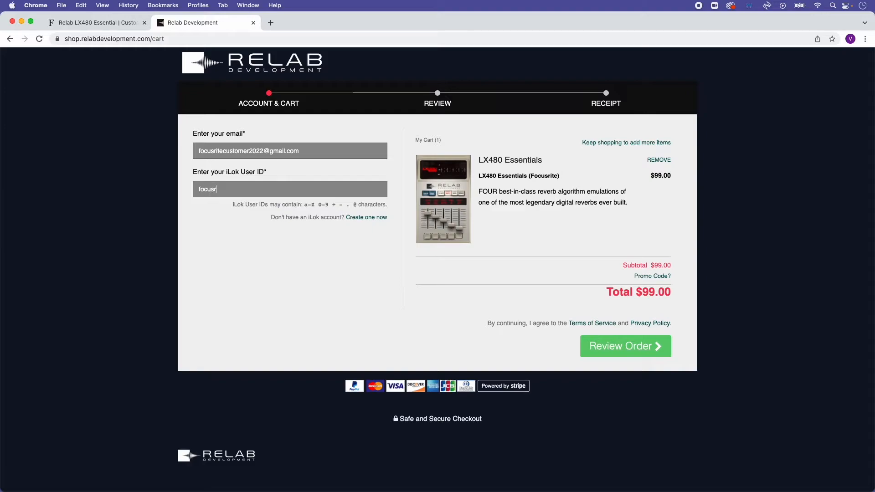
type("itecustomer")
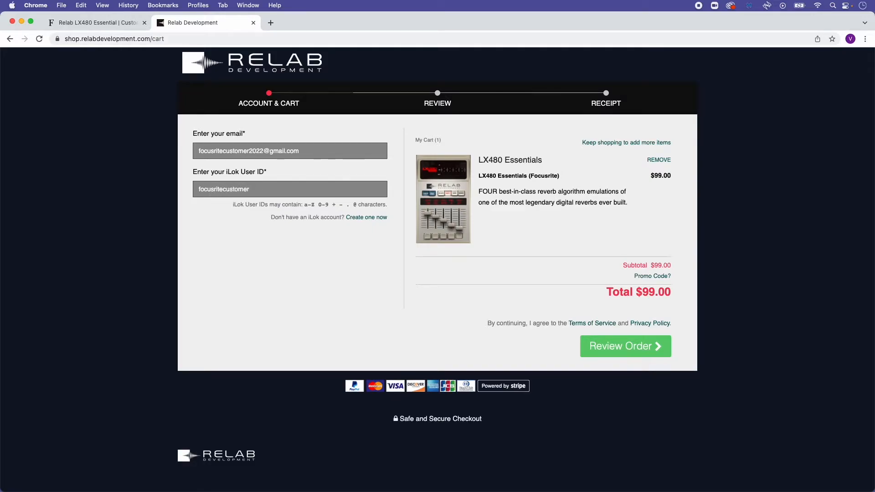
mouse_move(625, 347)
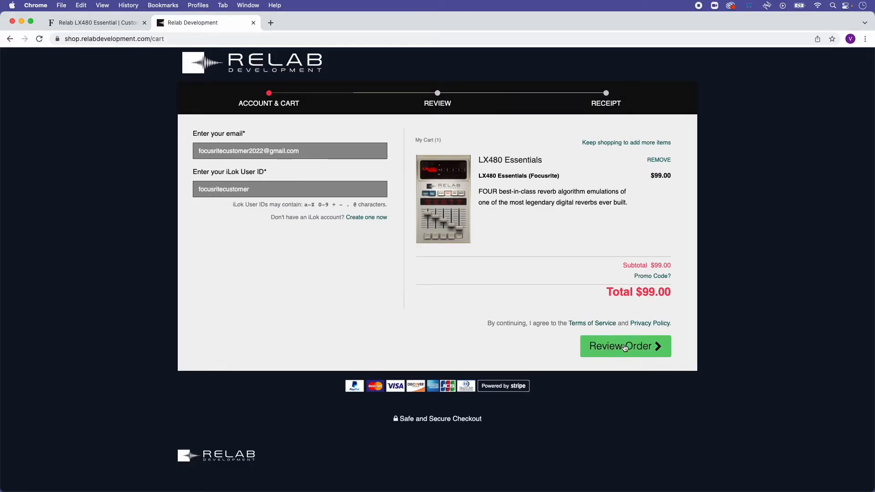
left_click(625, 347)
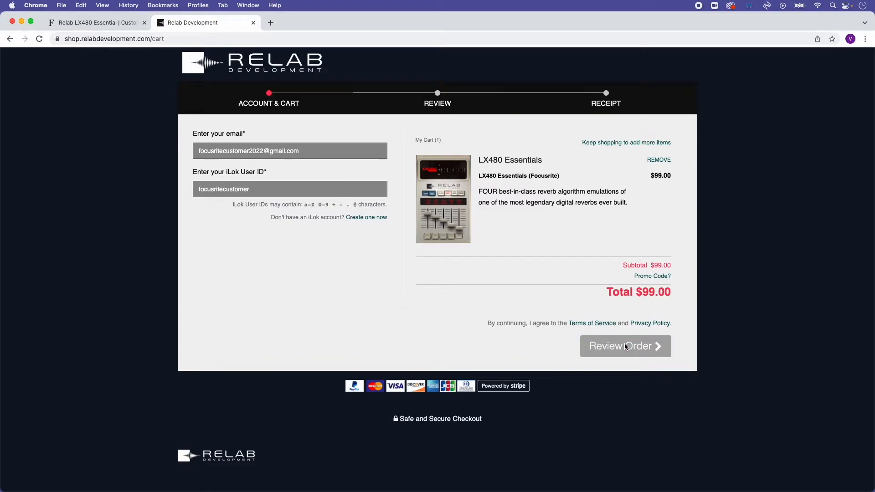
left_click(625, 347)
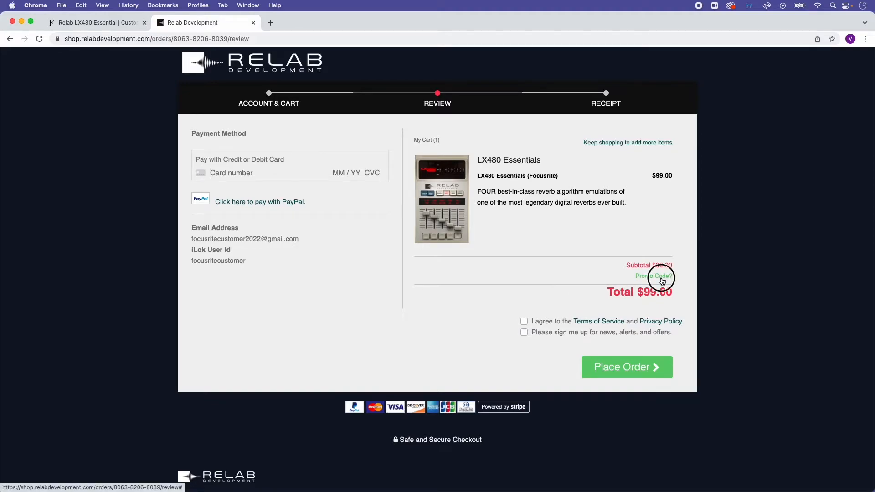
left_click(653, 275)
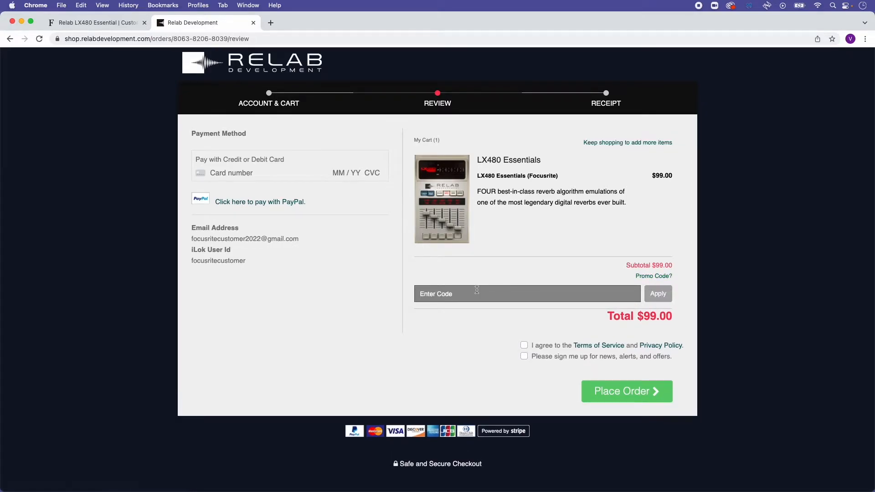
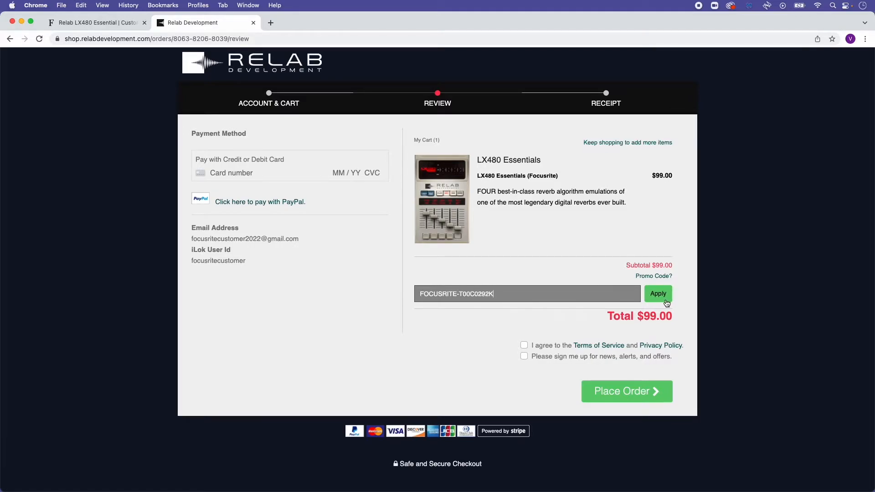
left_click(658, 293)
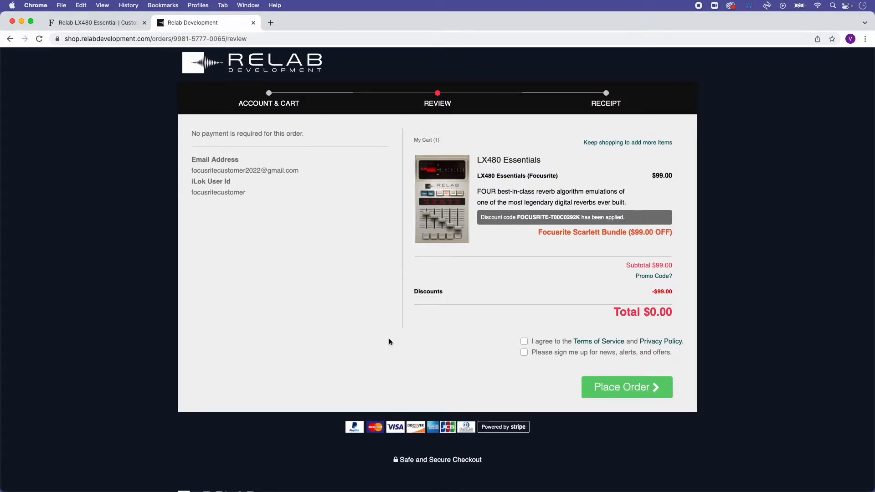
mouse_move(471, 322)
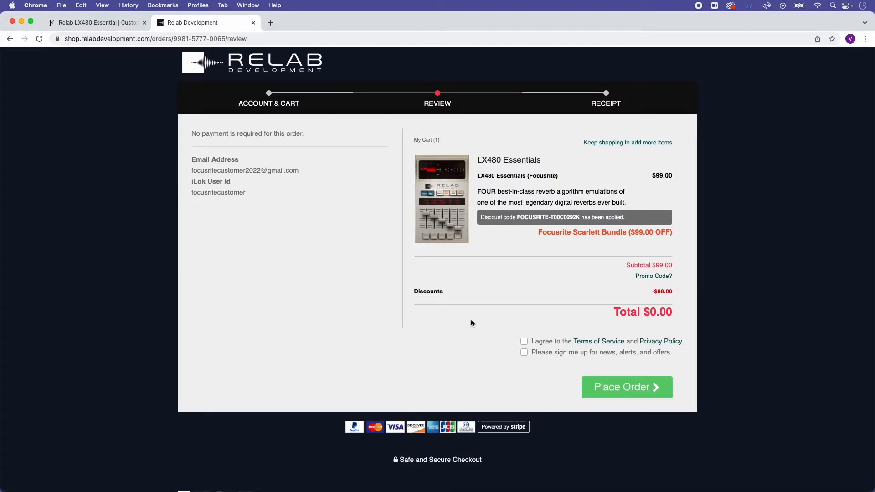
Accept the Terms of Service, opt in to news and offers, and place the free order.
left_click(523, 340)
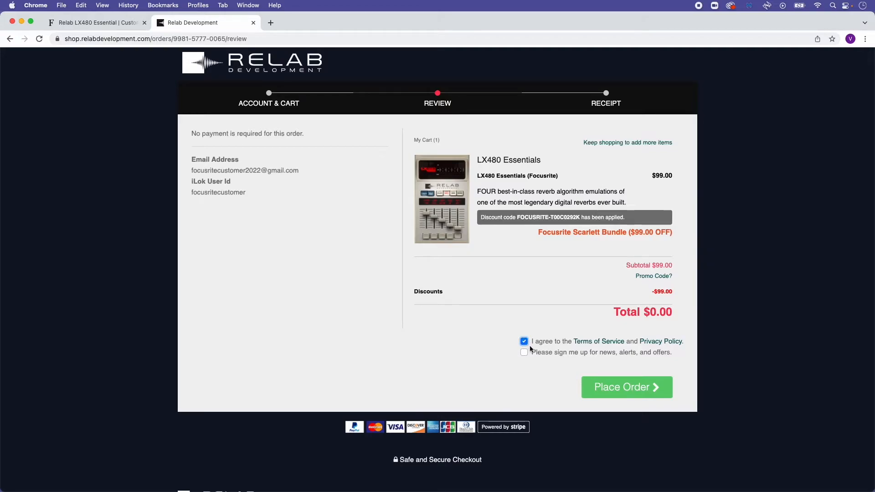
left_click(523, 351)
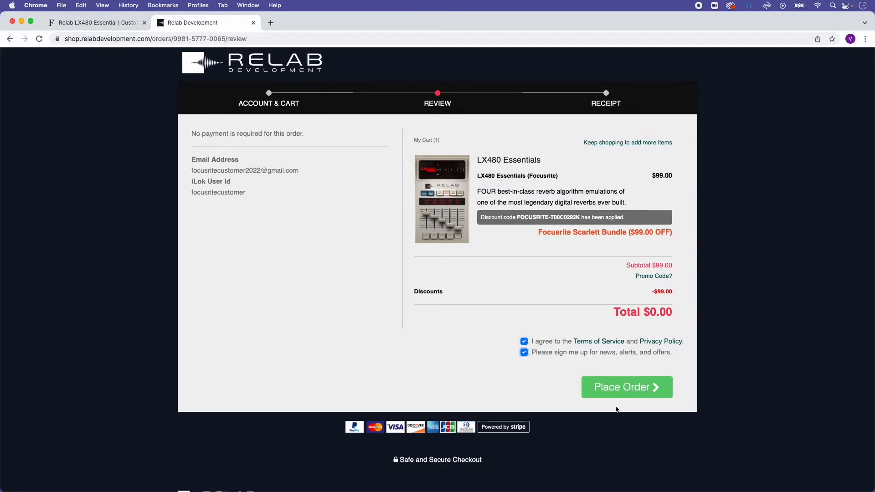
left_click(626, 387)
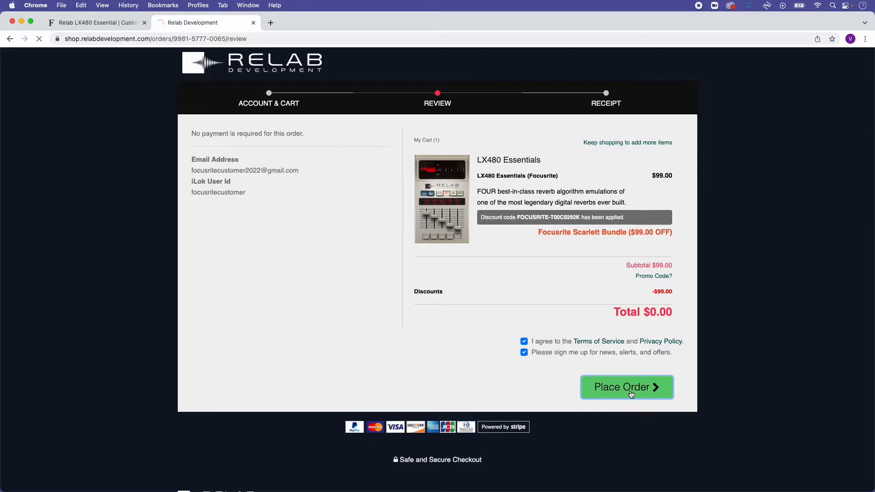
left_click(626, 386)
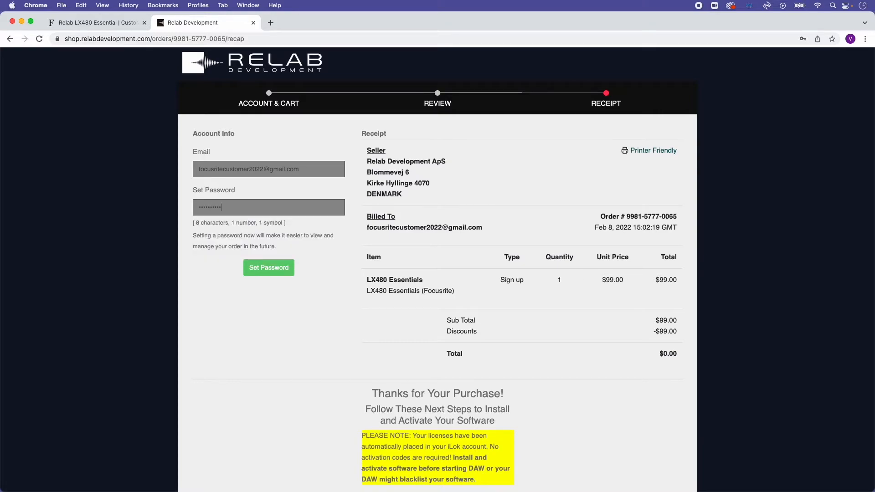
Set the Relab account password and follow the 'Here' link to the downloads dashboard.
left_click(268, 267)
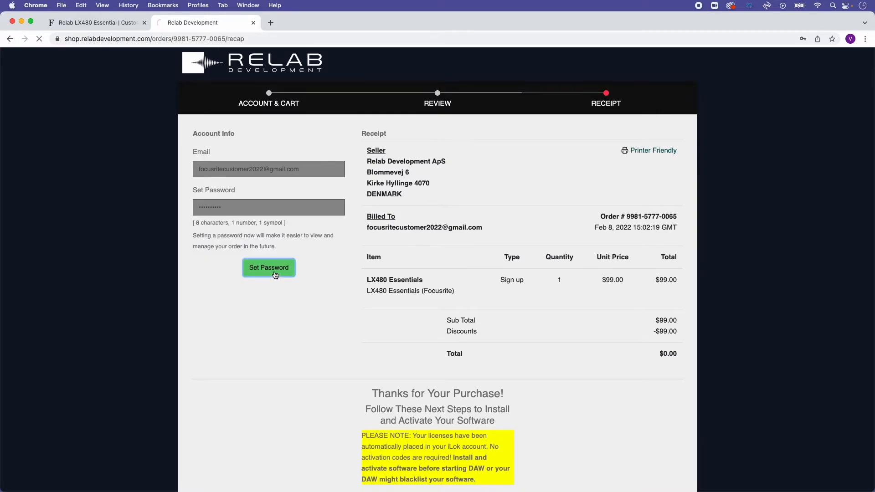
left_click(268, 267)
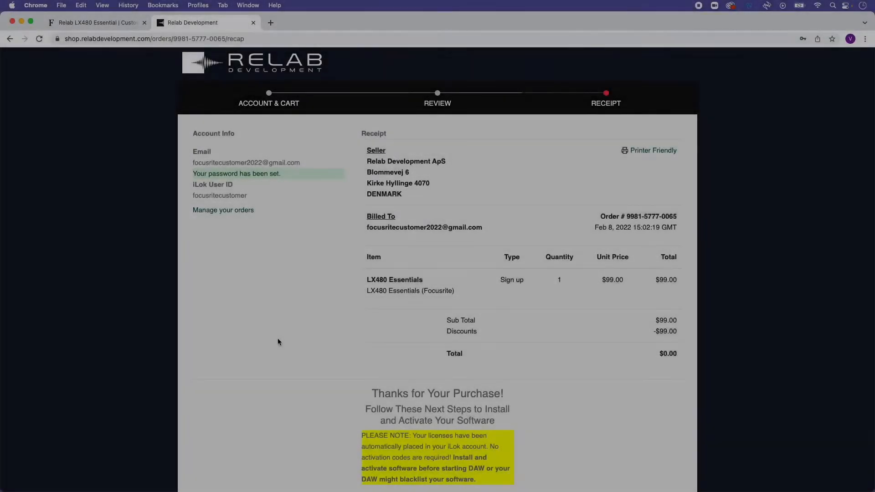
scroll("down", 3)
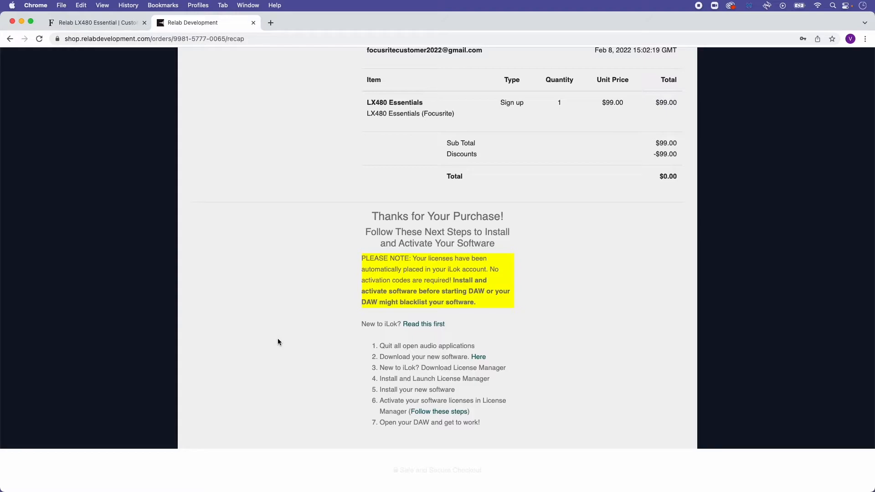
left_click(478, 356)
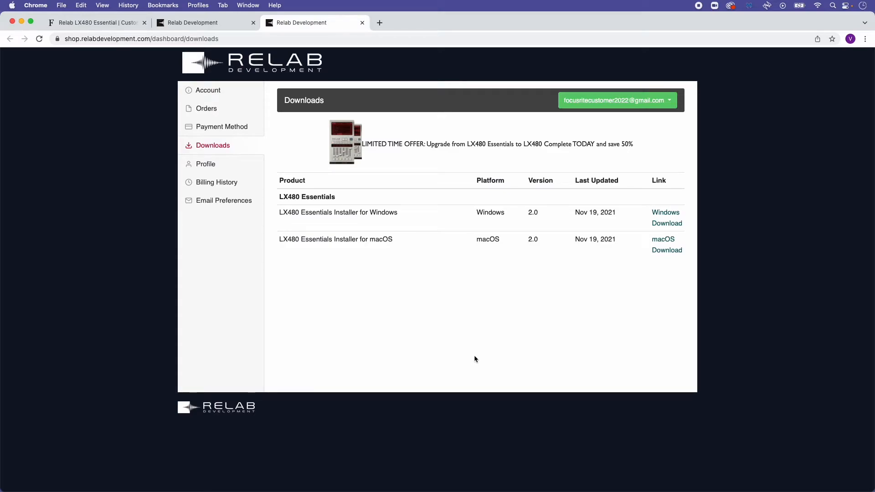
mouse_move(635, 244)
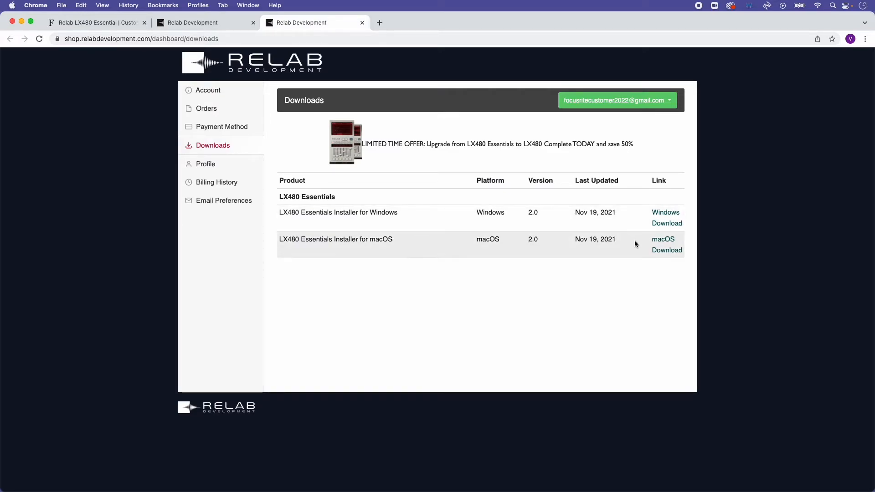
Download the LX480 Essentials macOS installer zip into the Downloads folder.
left_click(666, 244)
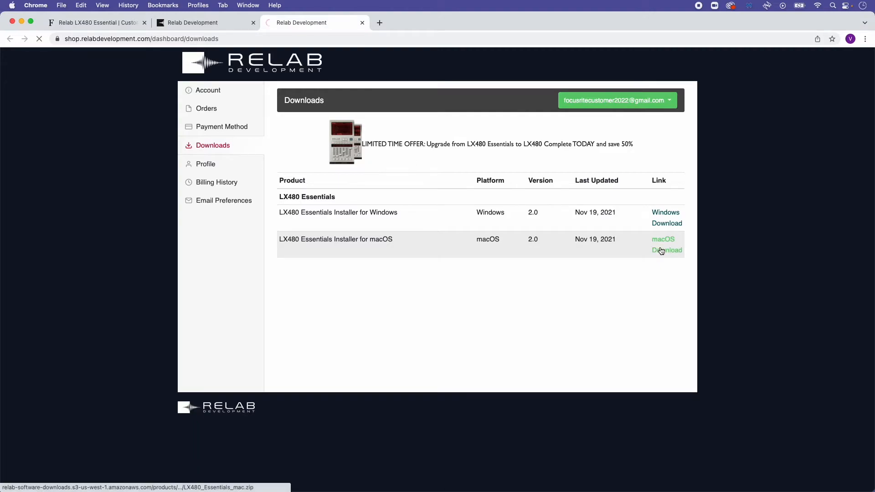
left_click(667, 244)
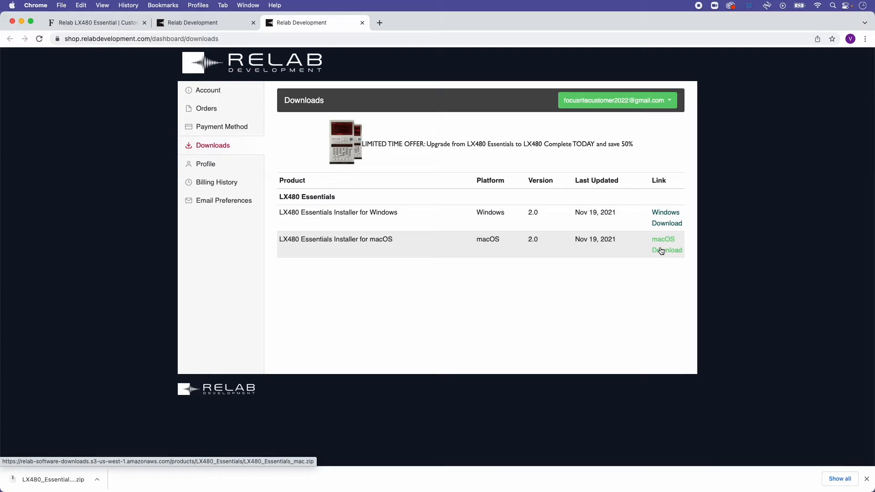
left_click(50, 480)
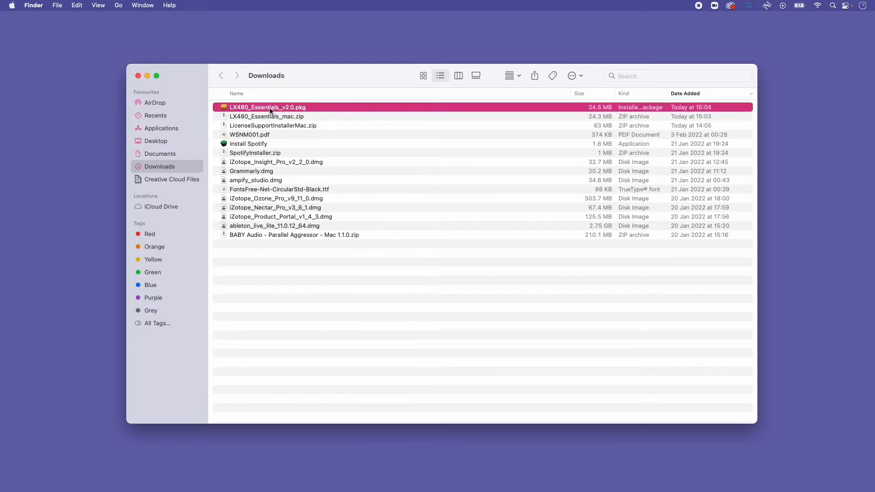
Run LX480_Essentials_v2.0.pkg through Continue and Install, authorising with the account password.
double_click(267, 107)
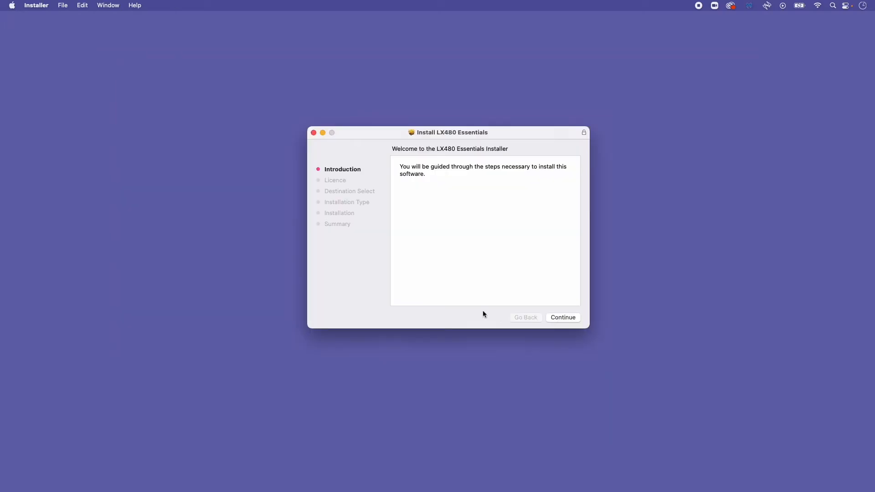
left_click(562, 317)
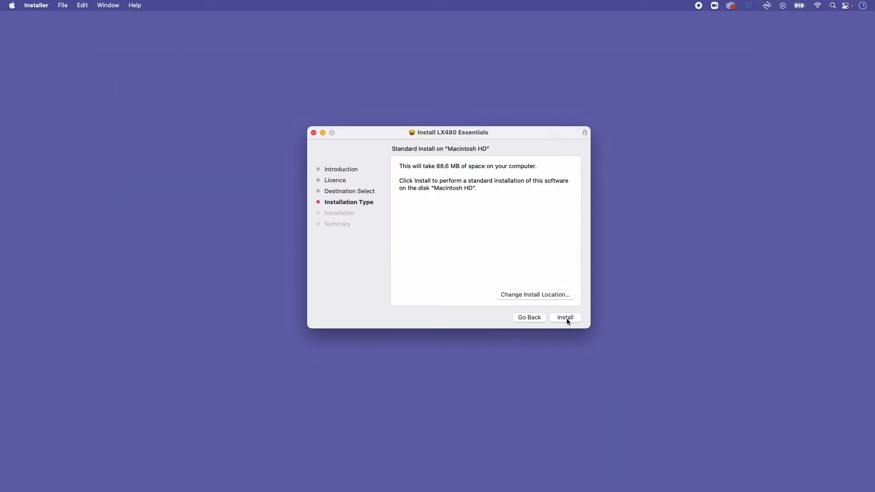
left_click(564, 318)
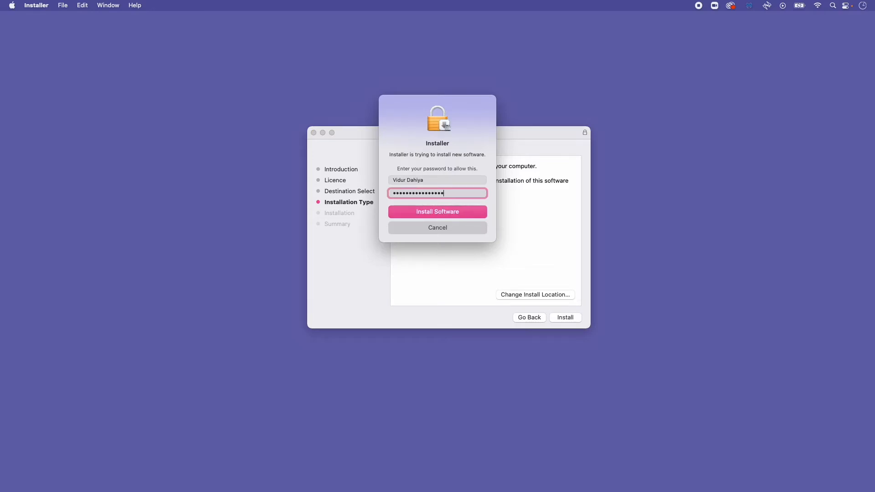
left_click(437, 212)
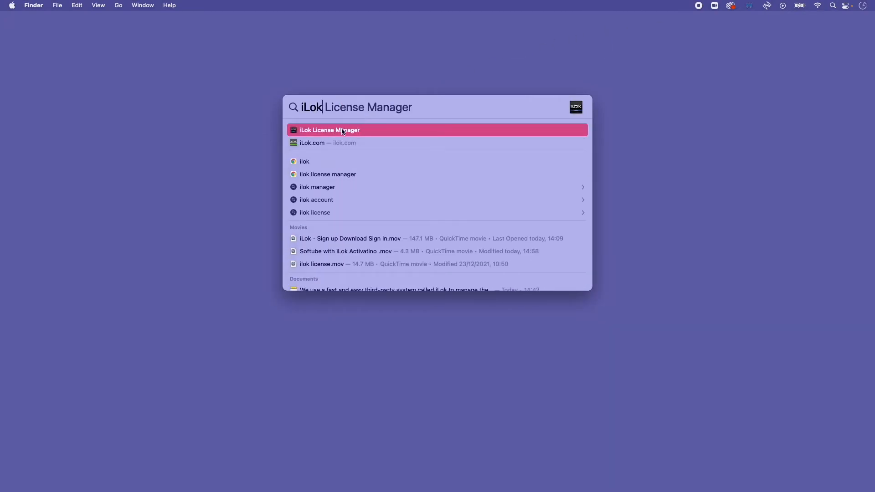
Launch iLok License Manager, sign in, and select the LX480 Essentials license.
left_click(329, 130)
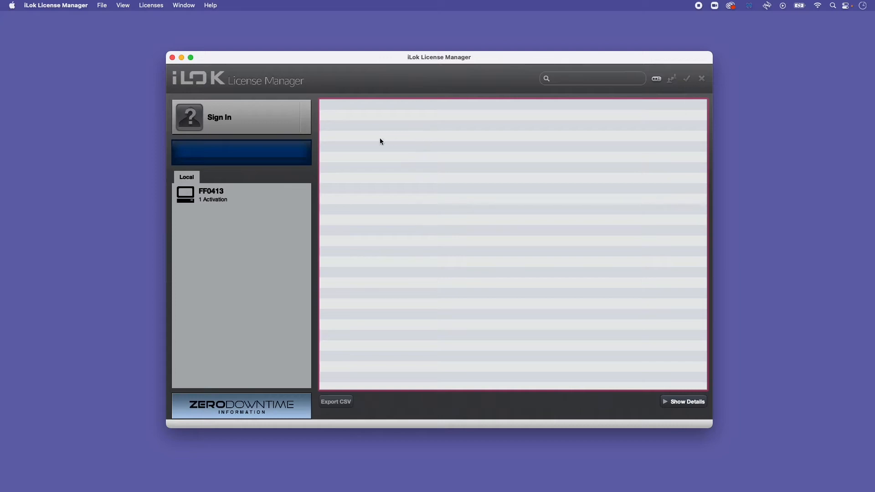
left_click(241, 116)
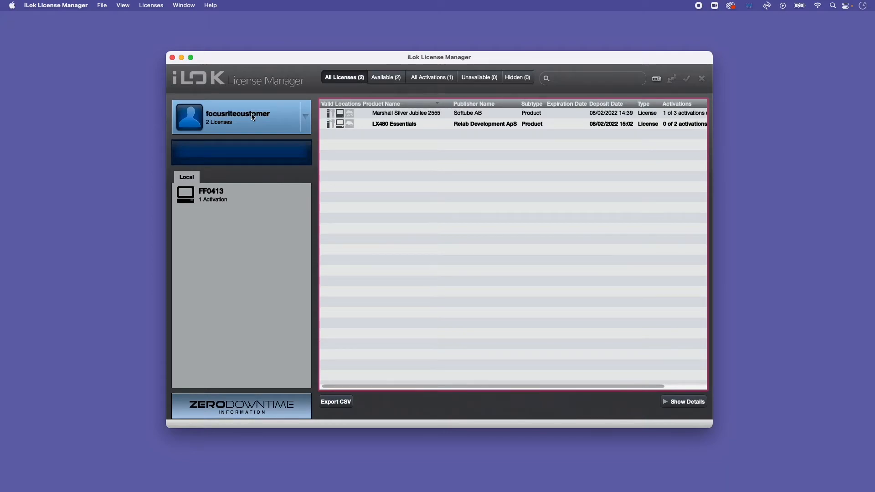
left_click(393, 123)
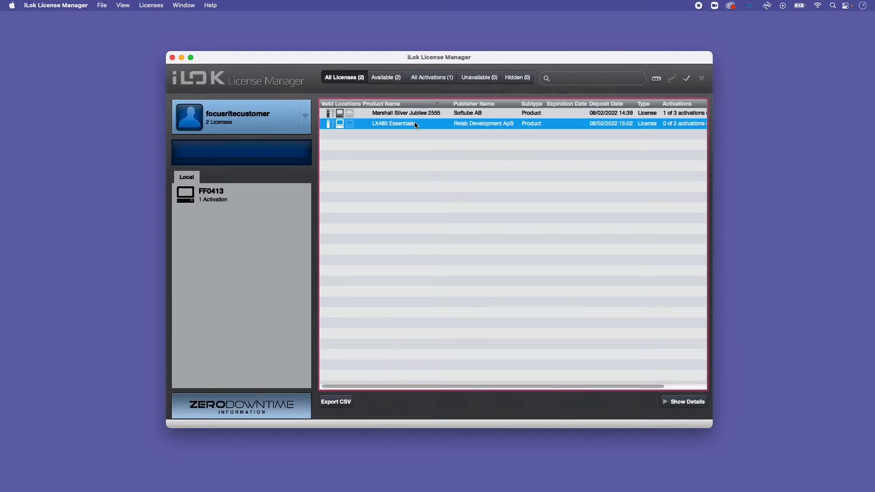
Activate the LX480 Essentials license on computer FF0413 and confirm the successful activation.
right_click(416, 123)
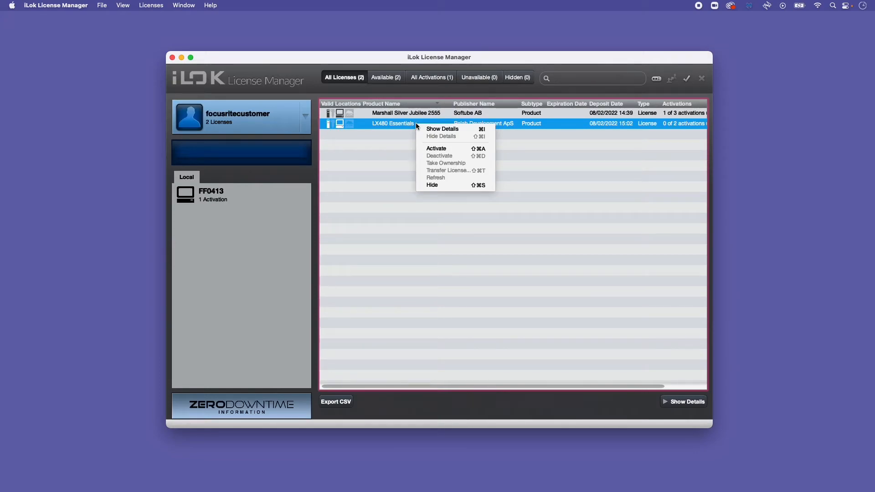
mouse_move(437, 148)
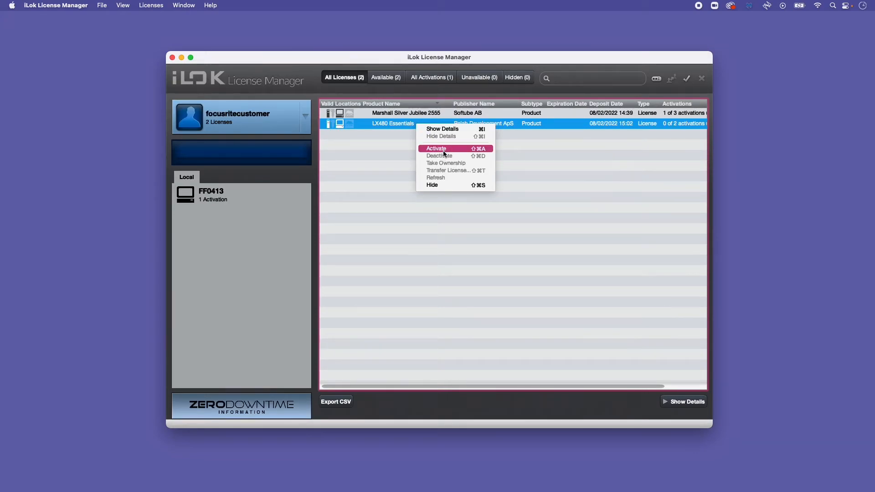
left_click(437, 149)
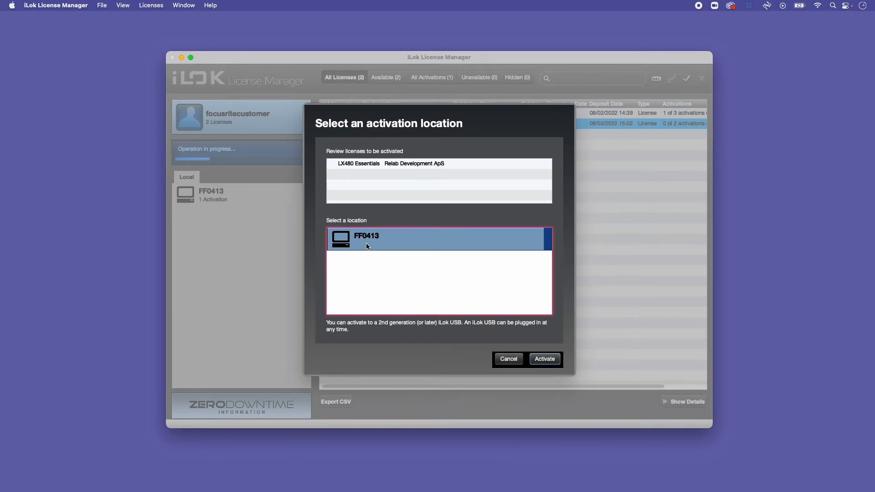
left_click(544, 359)
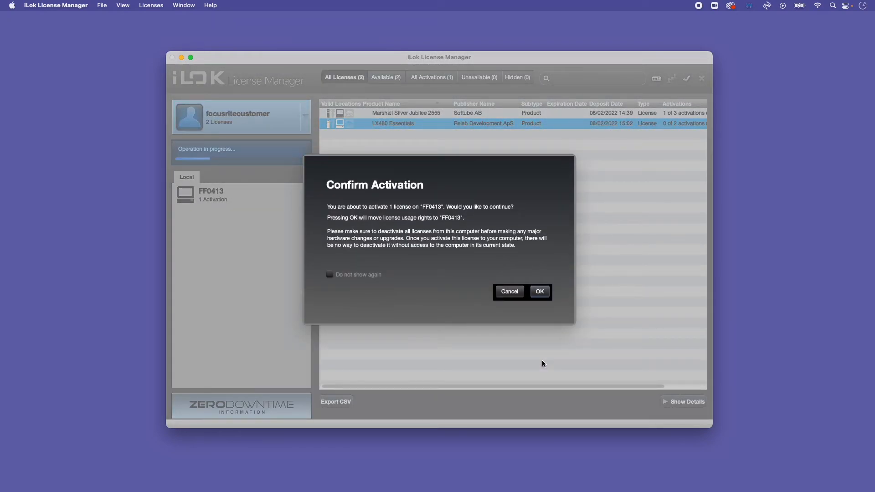
mouse_move(514, 336)
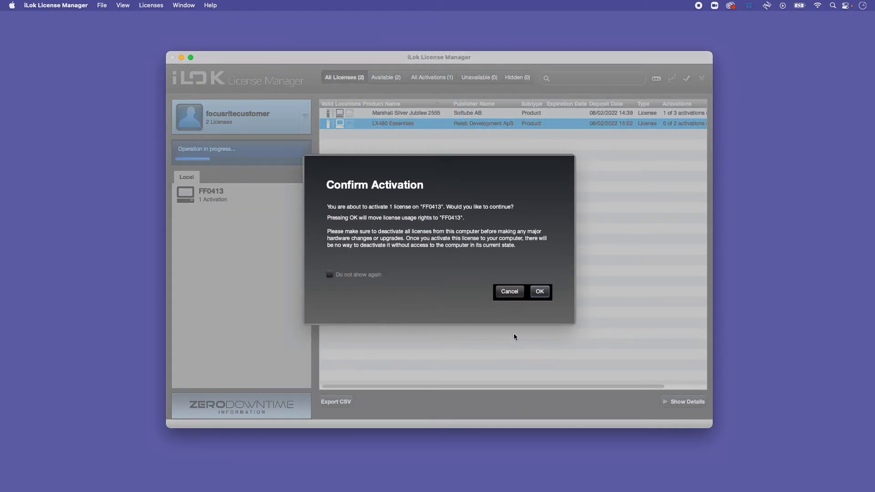
left_click(539, 292)
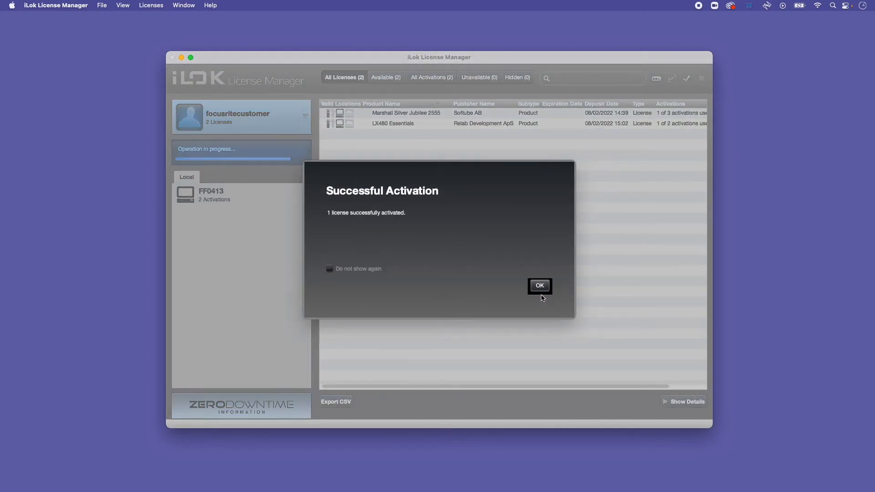
left_click(538, 285)
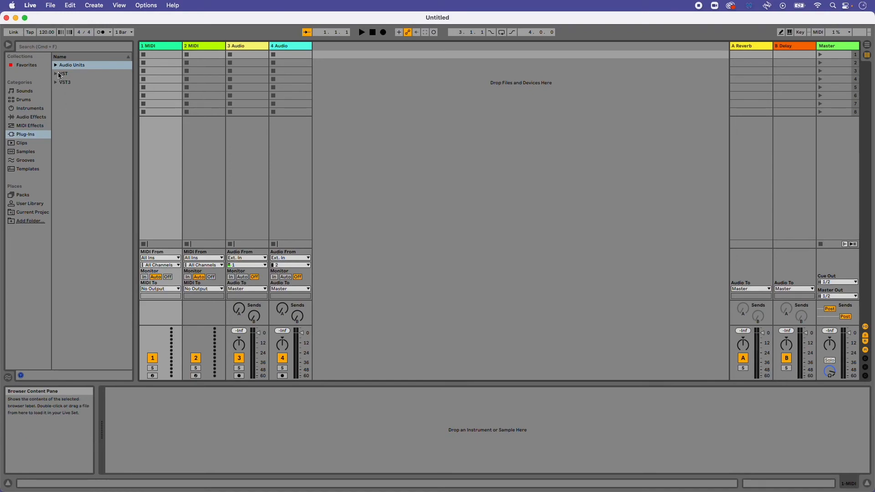
Load LX480 Essentials from Audio Units > Relab Development onto the track and choose Hall reverb.
left_click(56, 65)
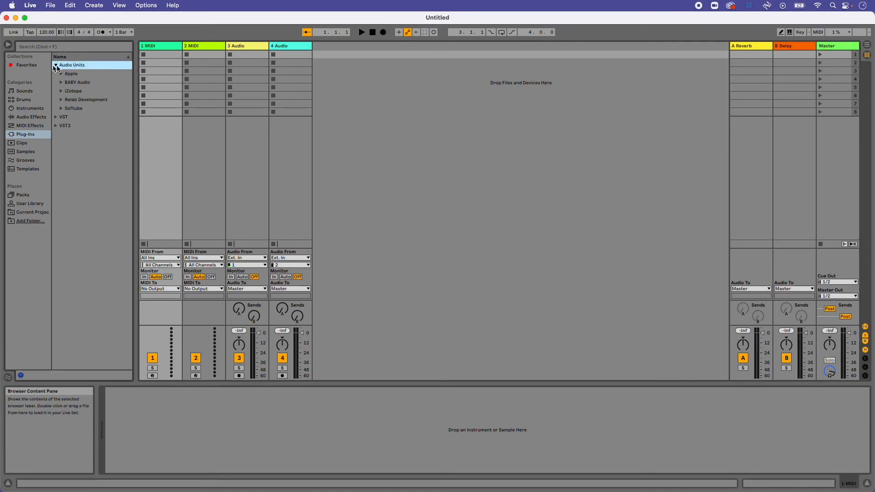
left_click(61, 99)
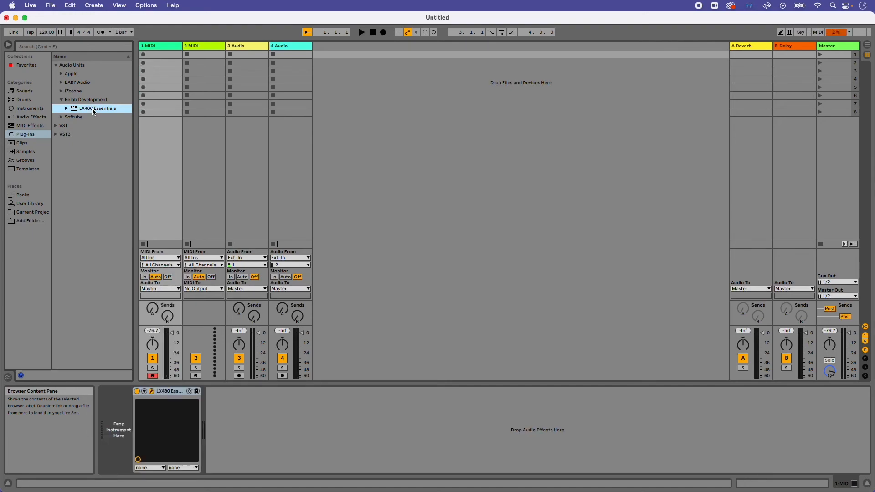
double_click(98, 108)
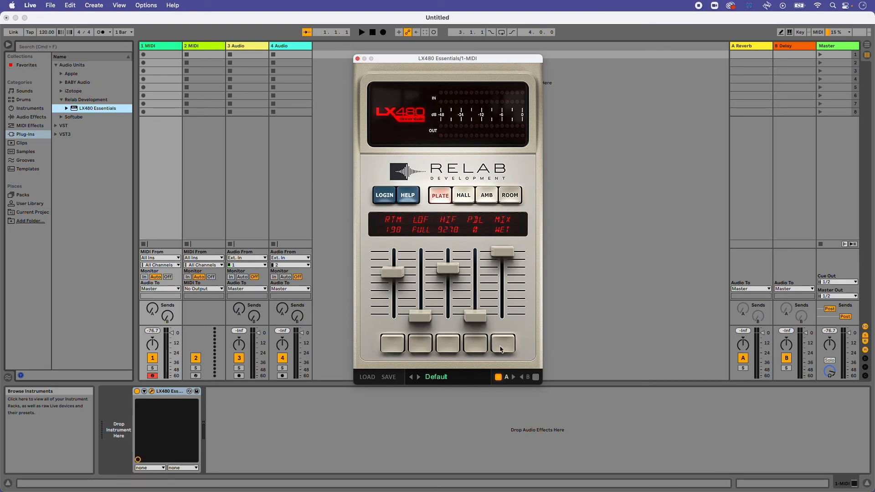
left_click(463, 195)
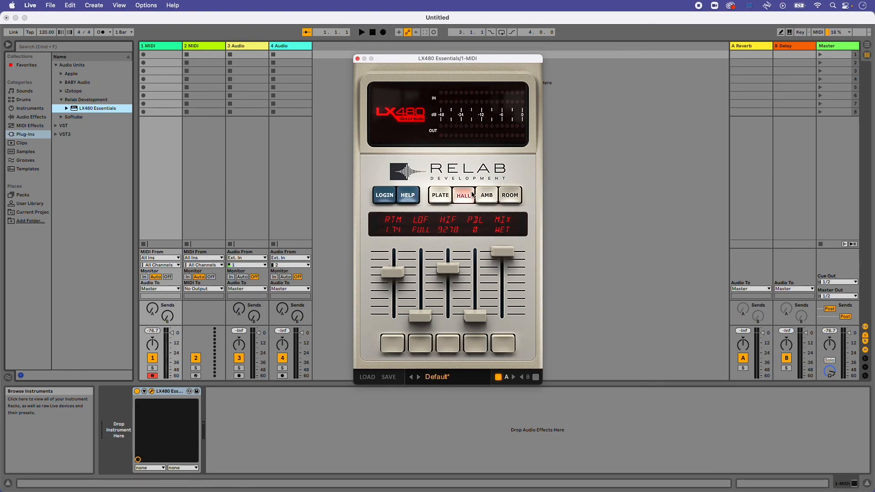